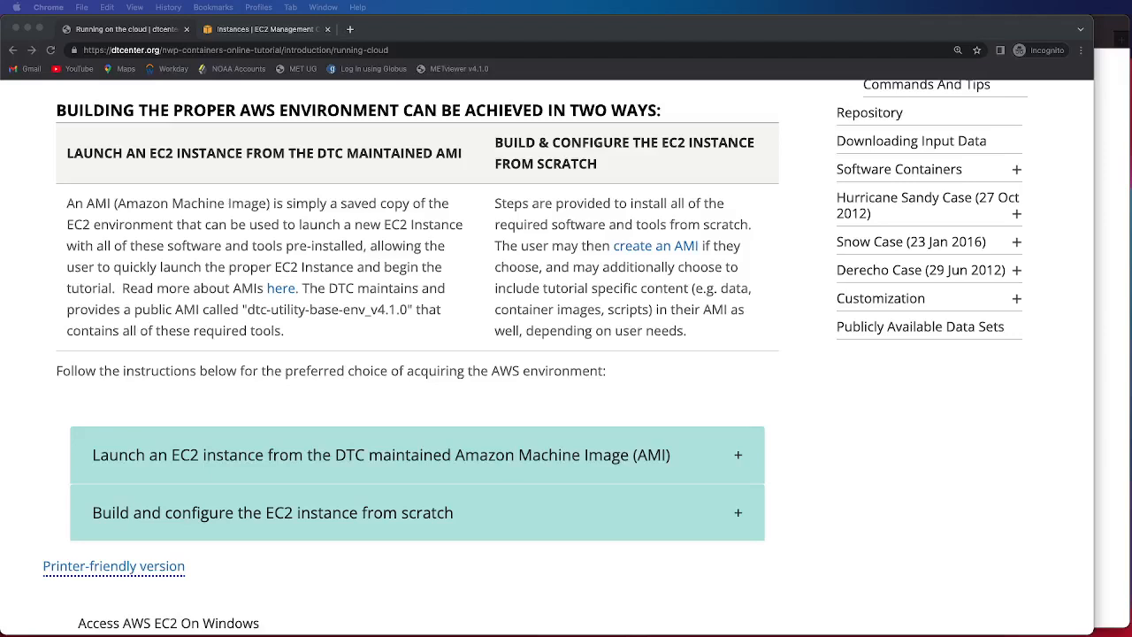
{"action": "mouse_move", "coordinate": [9, 393]}
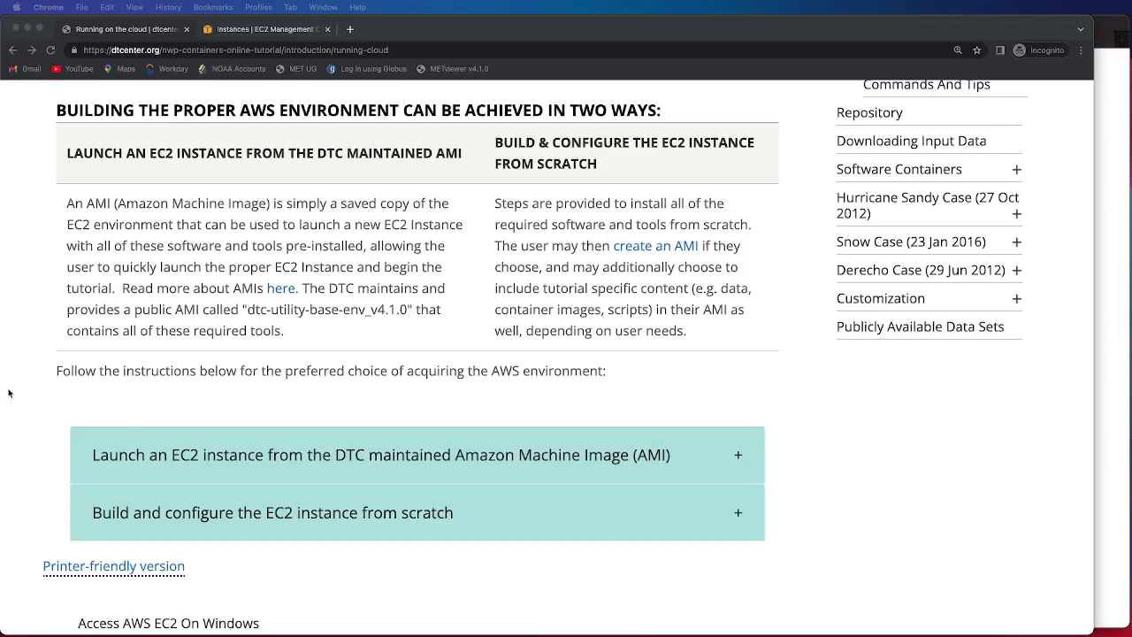
{"action": "mouse_move", "coordinate": [190, 515]}
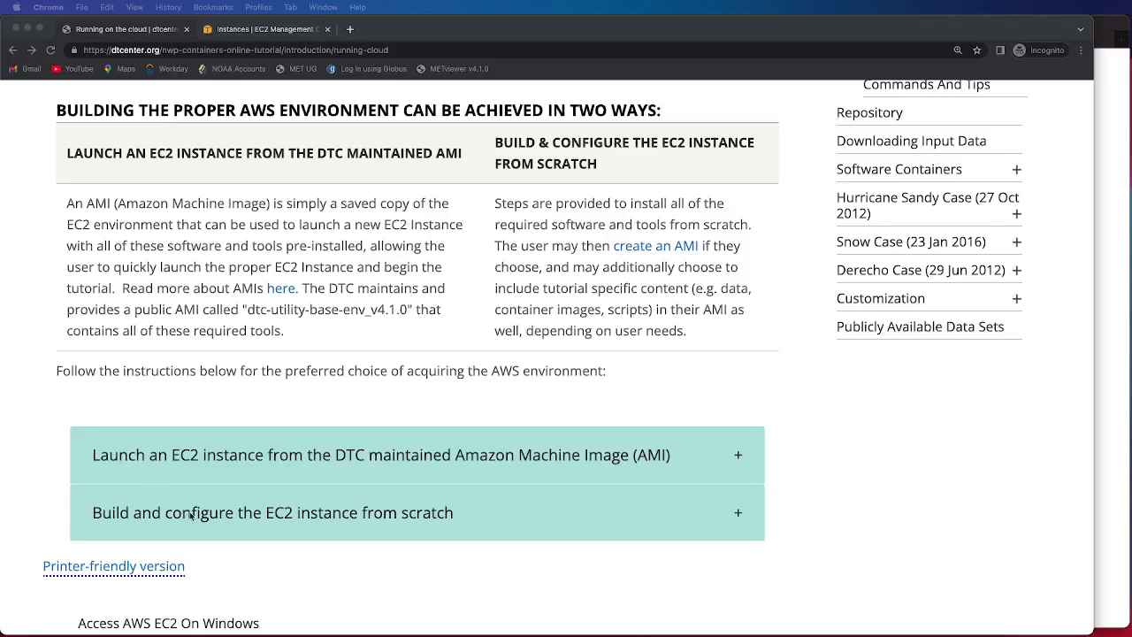
Step: Expand 'Build and configure the EC2 instance from scratch' and scroll to its numbered steps
{"action": "left_click", "coordinate": [272, 512]}
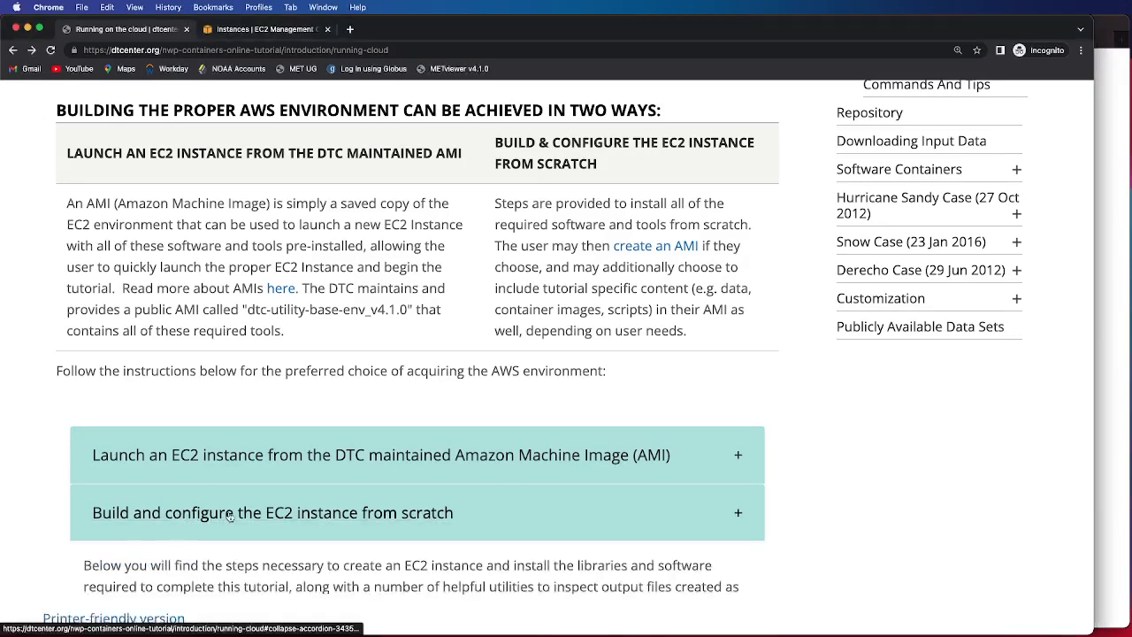
{"action": "scroll", "scroll_direction": "down", "scroll_amount": 3}
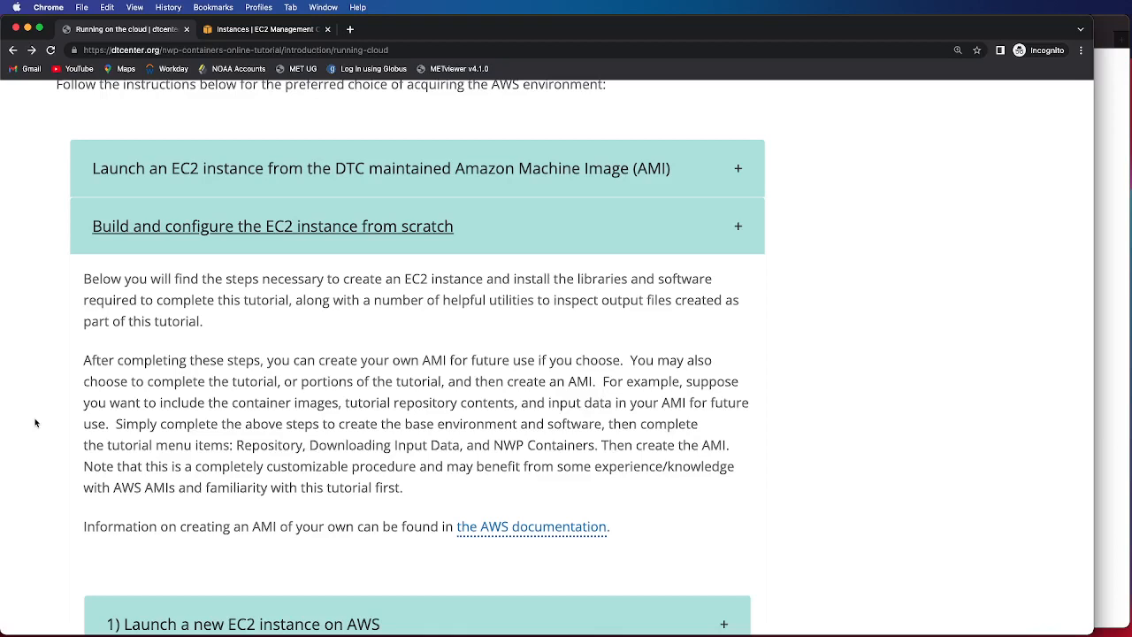
{"action": "mouse_move", "coordinate": [124, 444]}
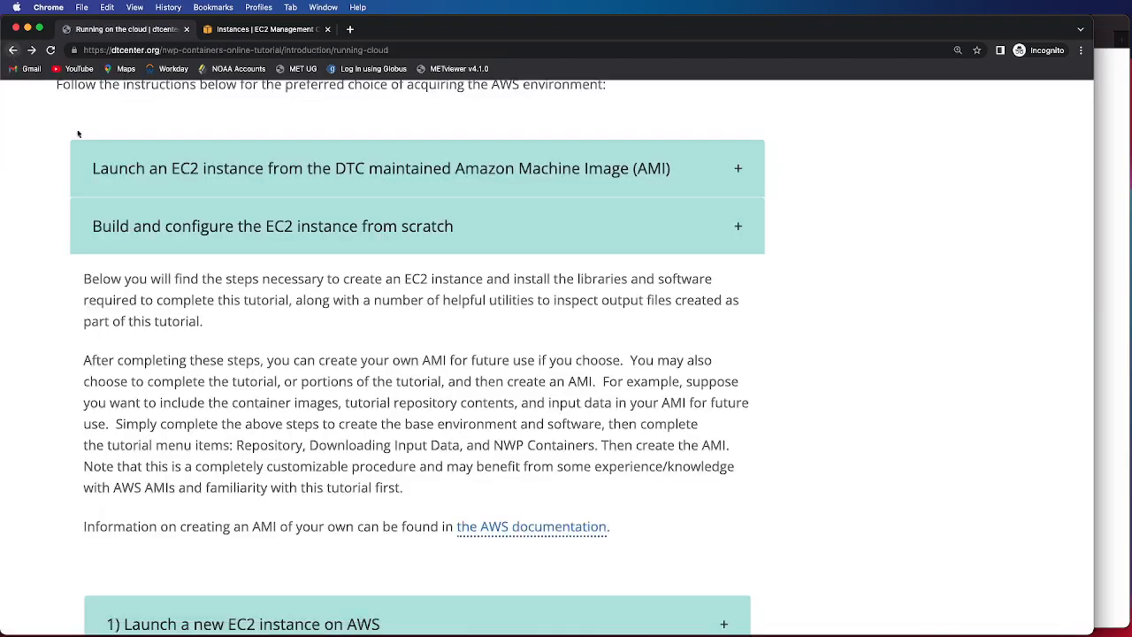
{"action": "scroll", "scroll_direction": "down", "scroll_amount": 3}
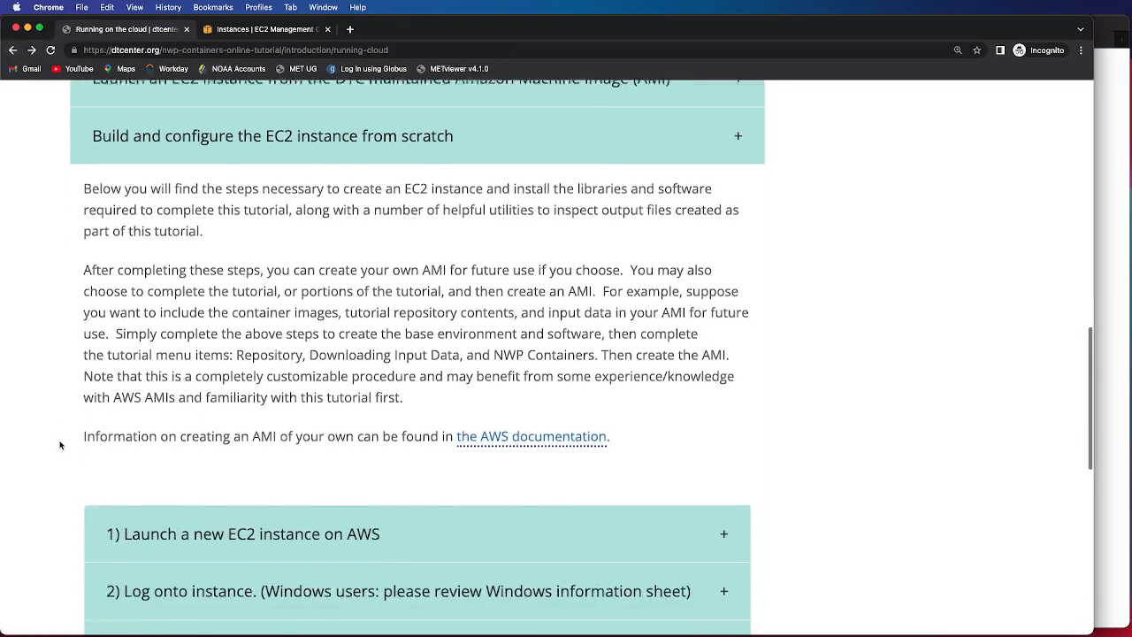